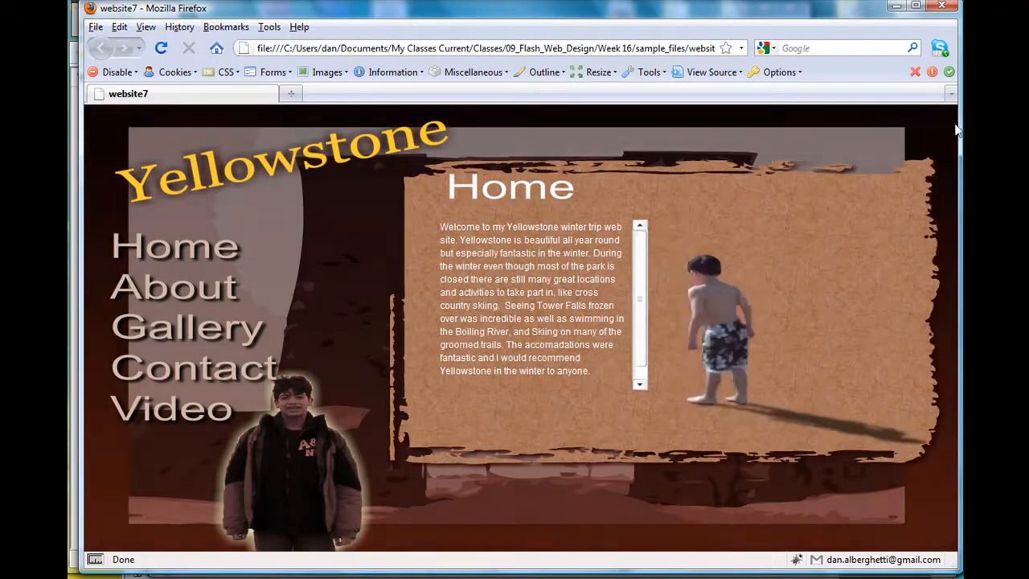
pyautogui.moveTo(179, 126)
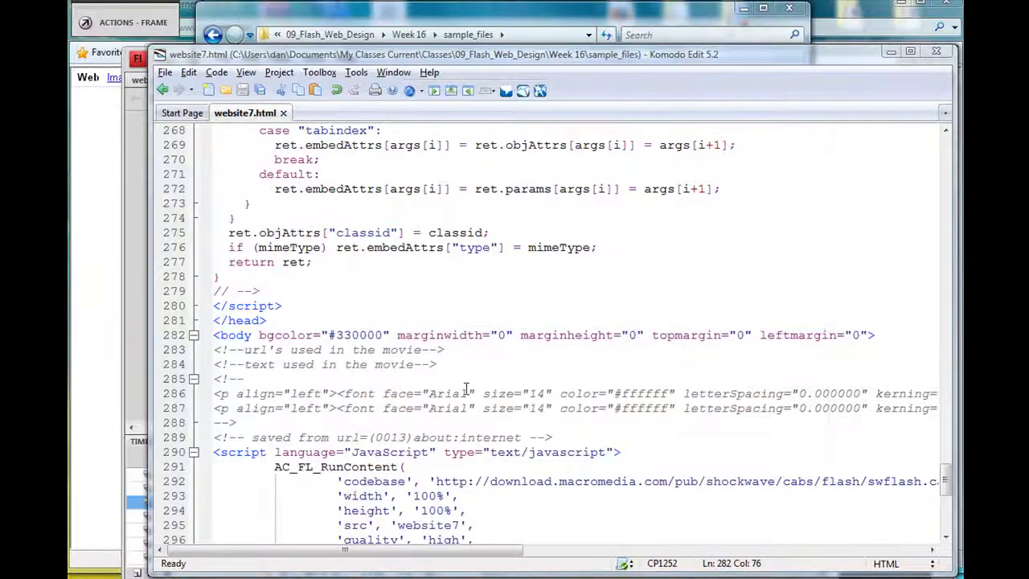
# Comment out the body tag's marginwidth, marginheight, topmargin and leftmargin attributes, keep bgcolor, and save.
pyautogui.click(392, 335)
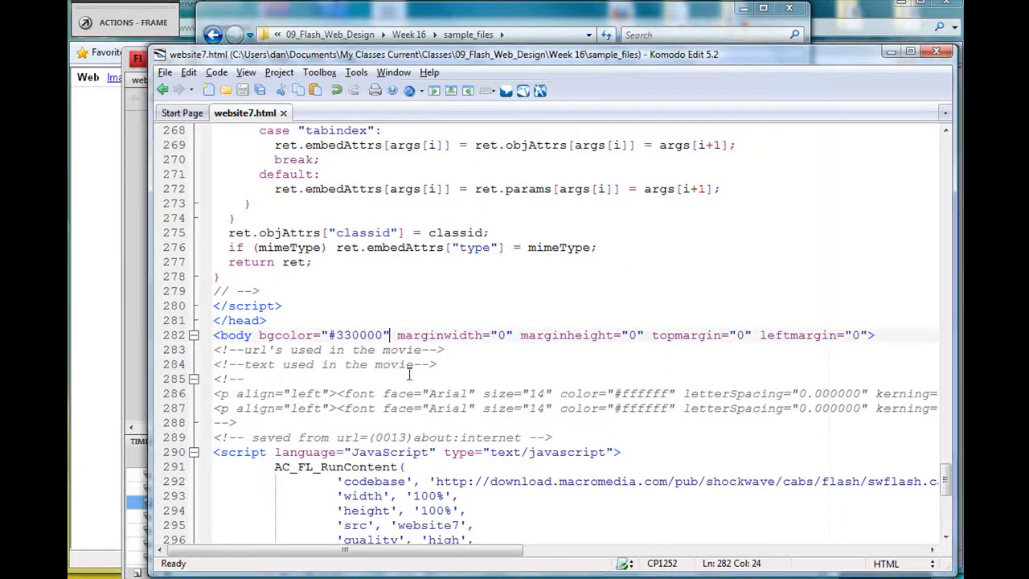
pyautogui.click(397, 336)
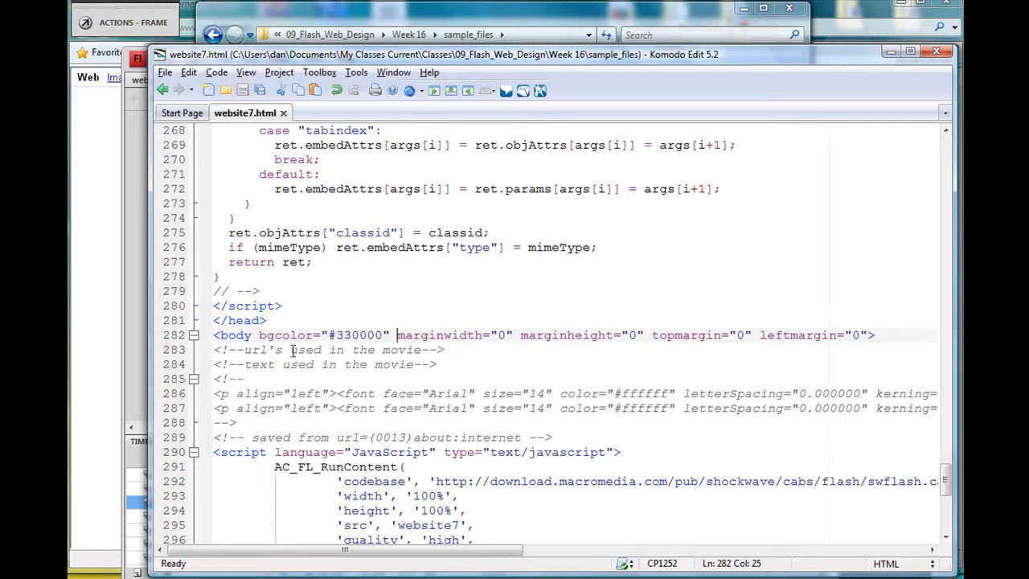
pyautogui.doubleClick(237, 335)
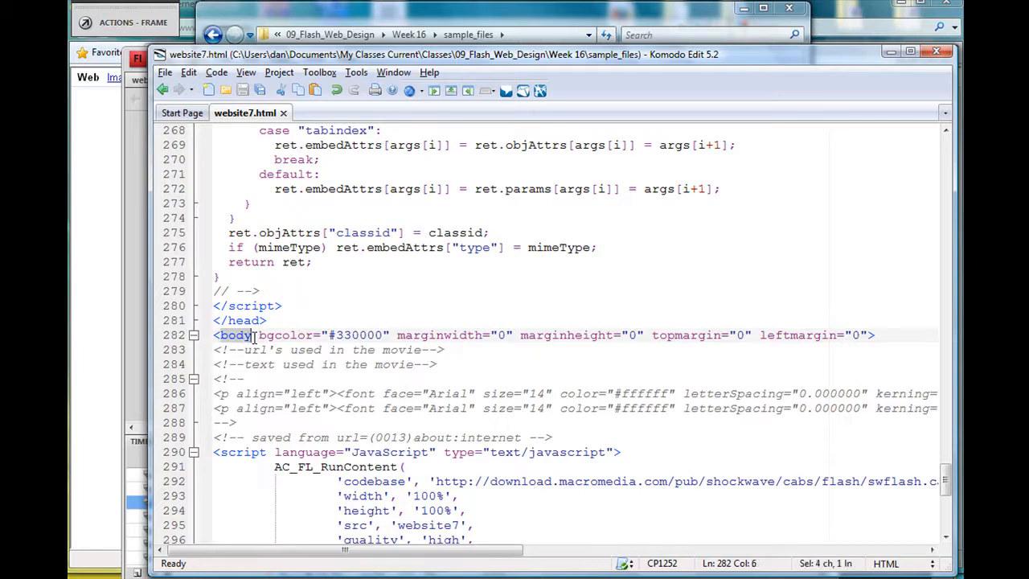
pyautogui.click(266, 349)
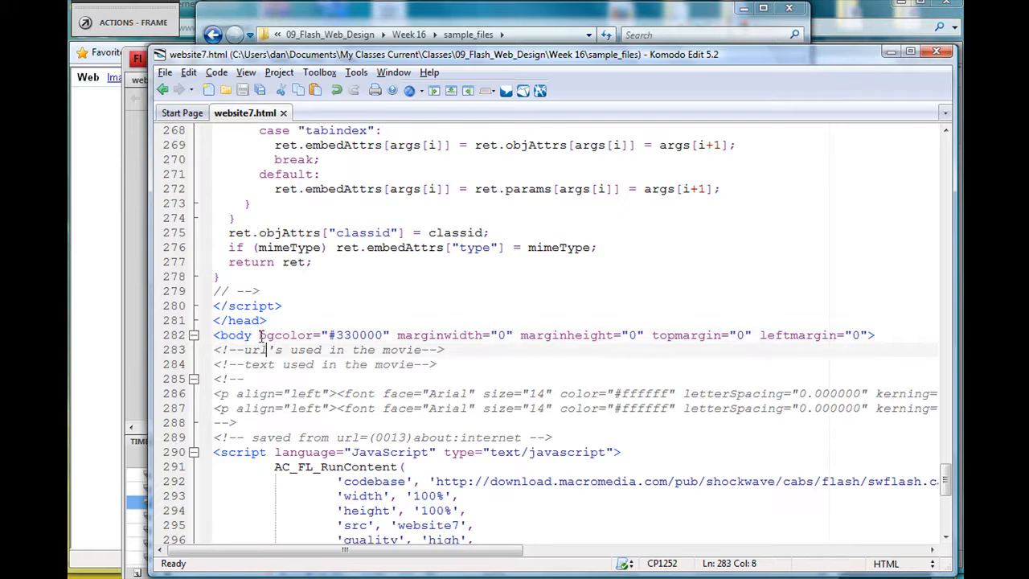
pyautogui.moveTo(396, 329)
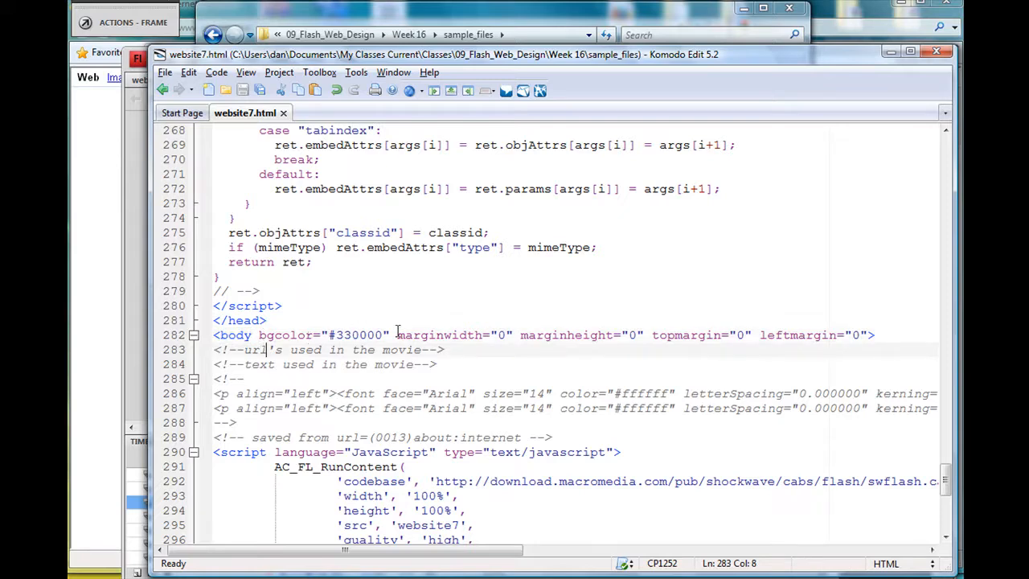
pyautogui.doubleClick(440, 335)
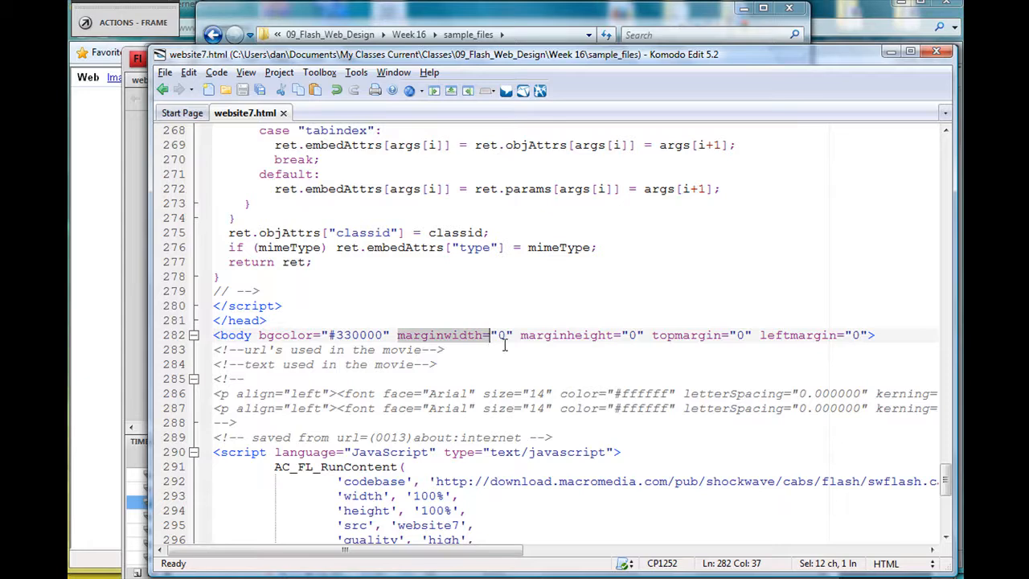
pyautogui.moveTo(676, 342)
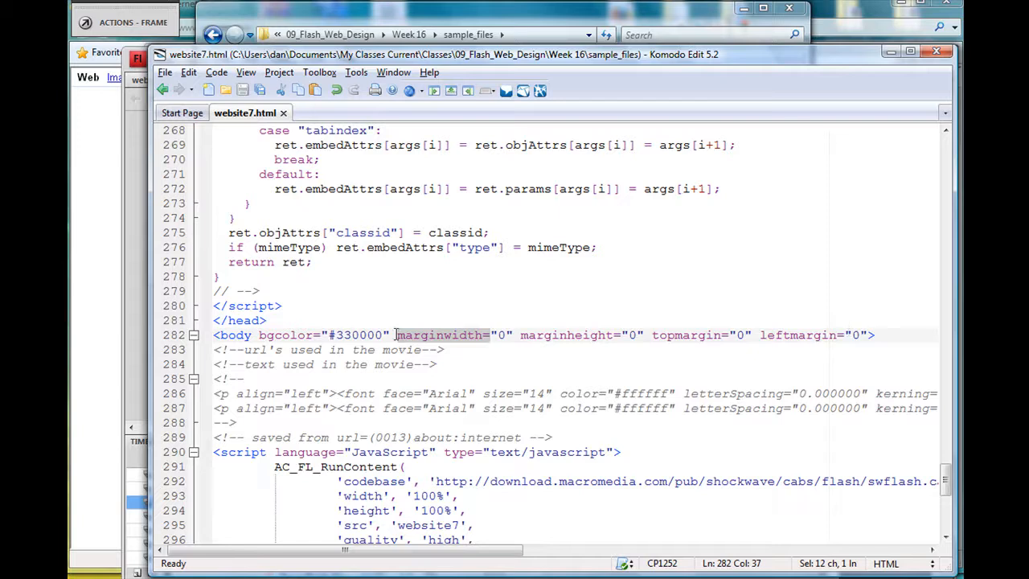
pyautogui.write('<!--')
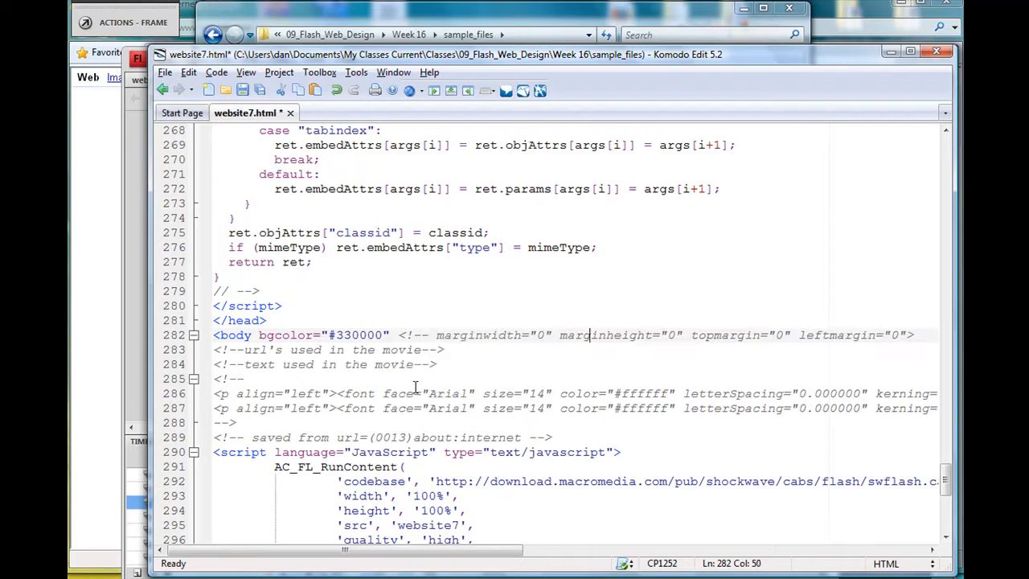
pyautogui.click(214, 350)
pyautogui.write(' --')
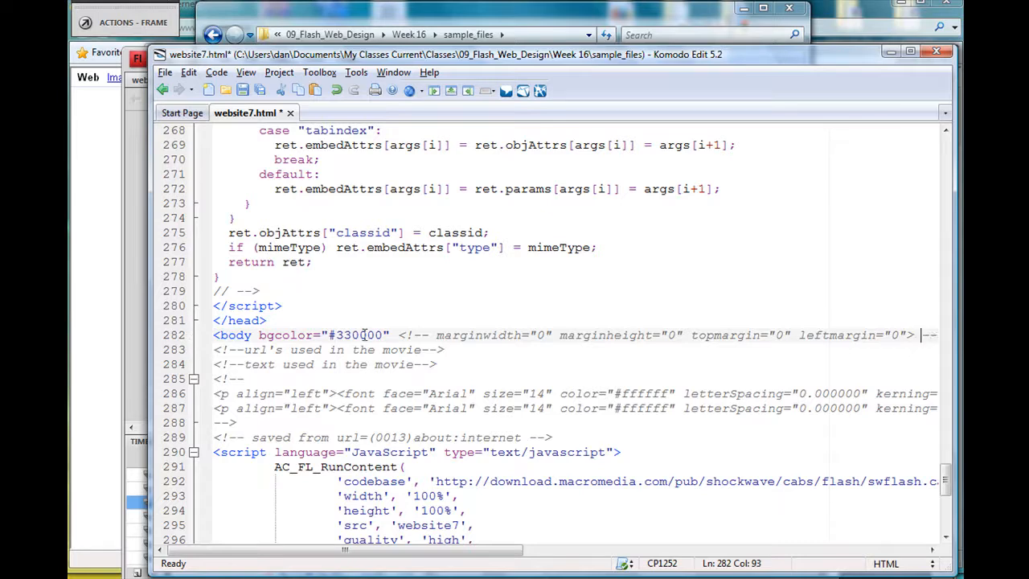
pyautogui.click(393, 394)
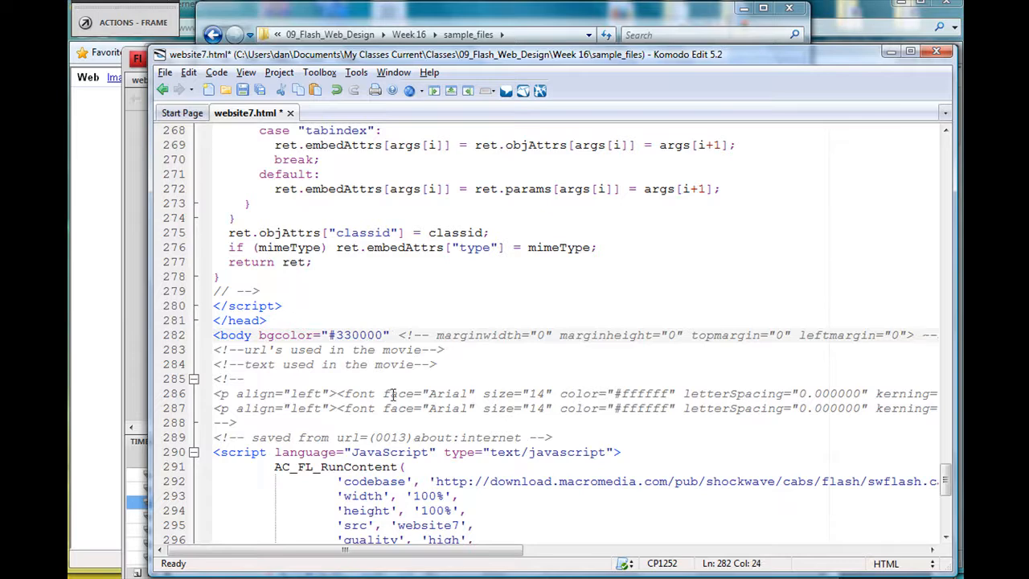
pyautogui.click(396, 335)
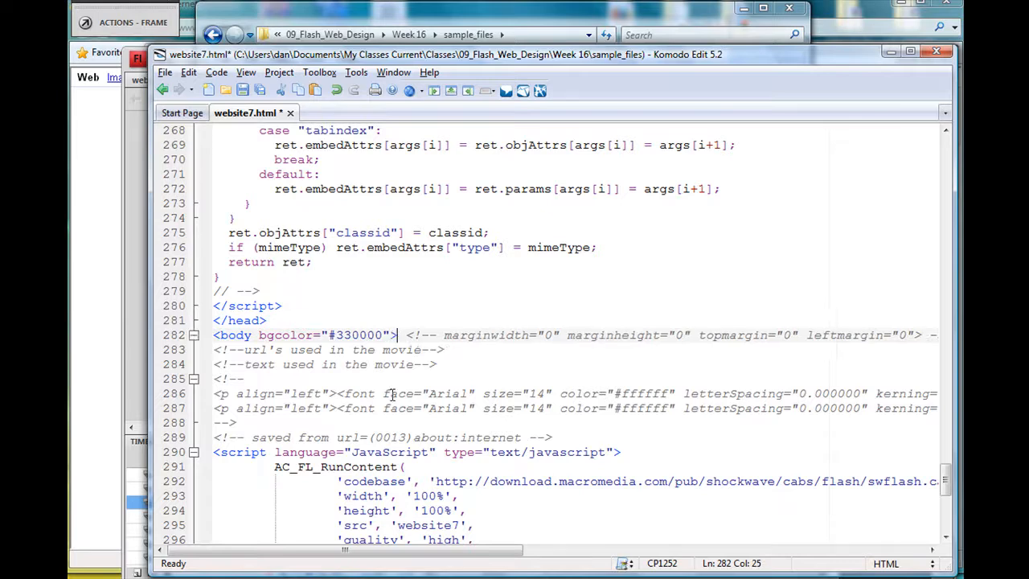
pyautogui.press('ctrl+s')
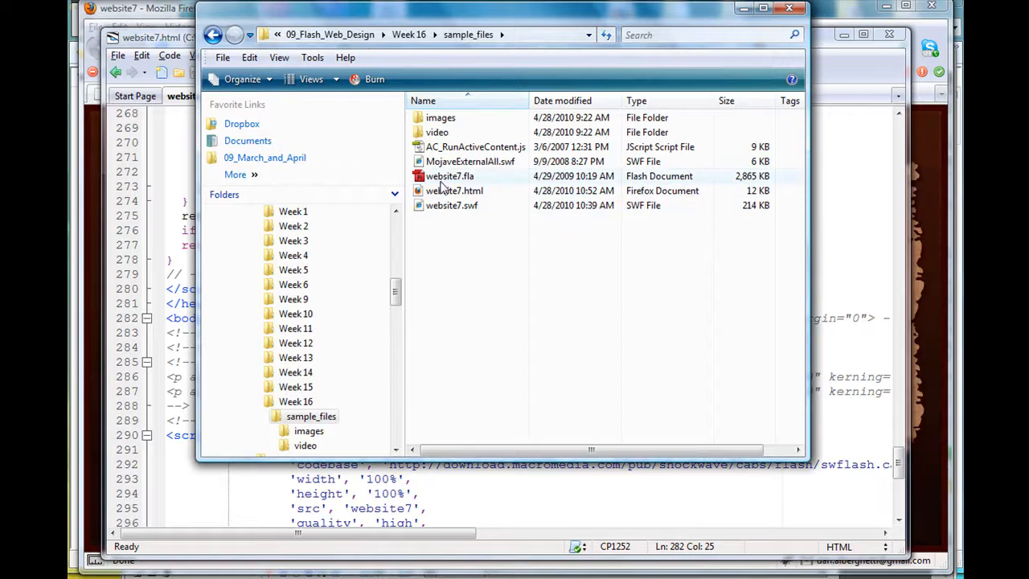
# Select website7.swf and website7.fla in the sample_files folder in Explorer.
pyautogui.click(452, 205)
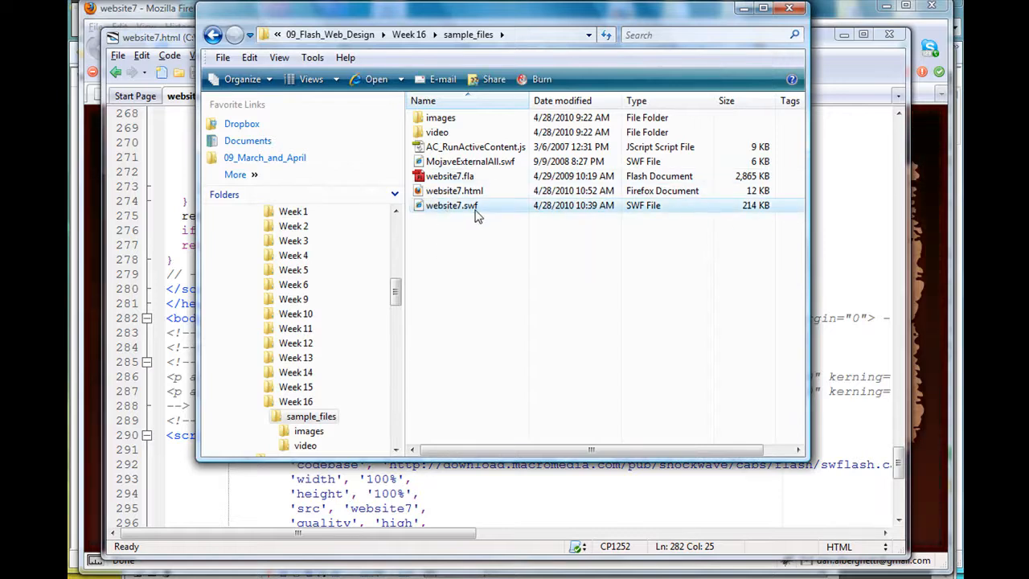
pyautogui.click(451, 177)
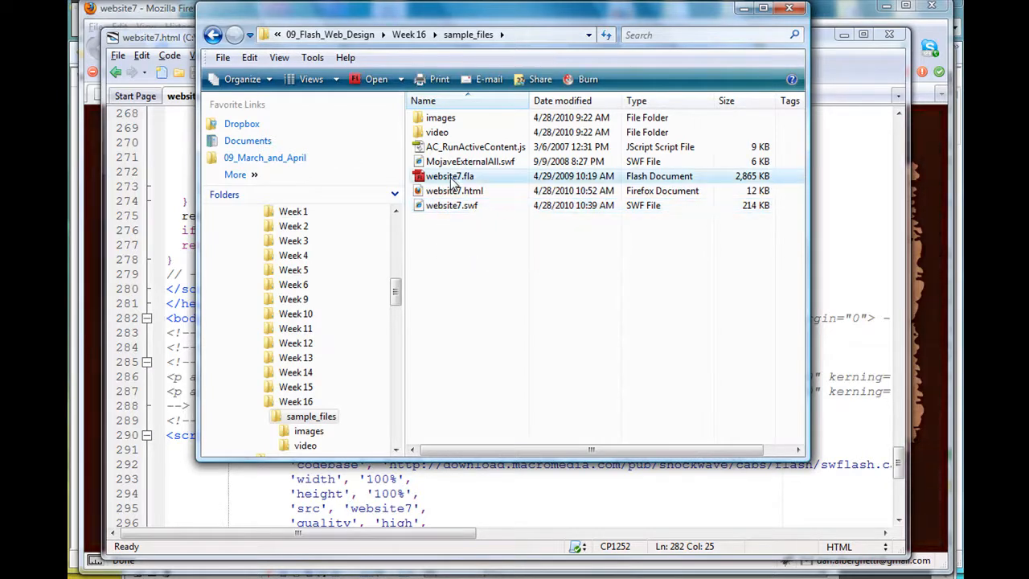
pyautogui.click(455, 191)
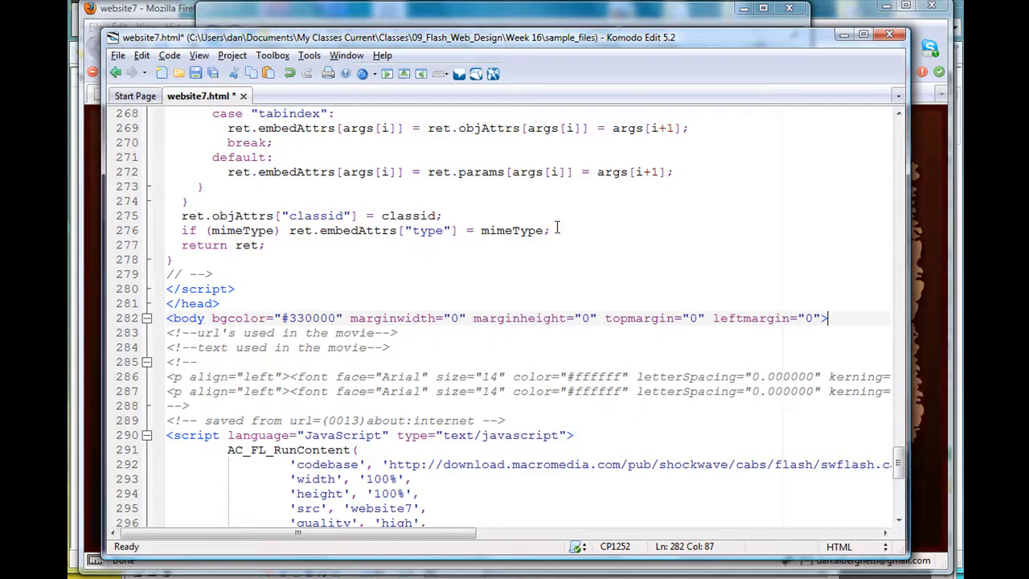
pyautogui.click(118, 55)
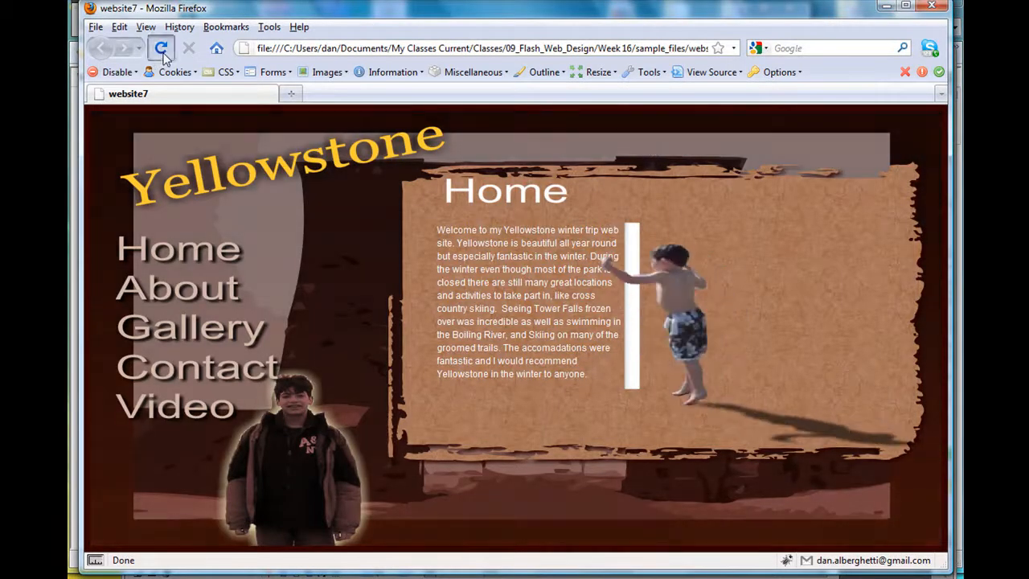
# Reload the Yellowstone page in Firefox to check the margin change.
pyautogui.click(161, 49)
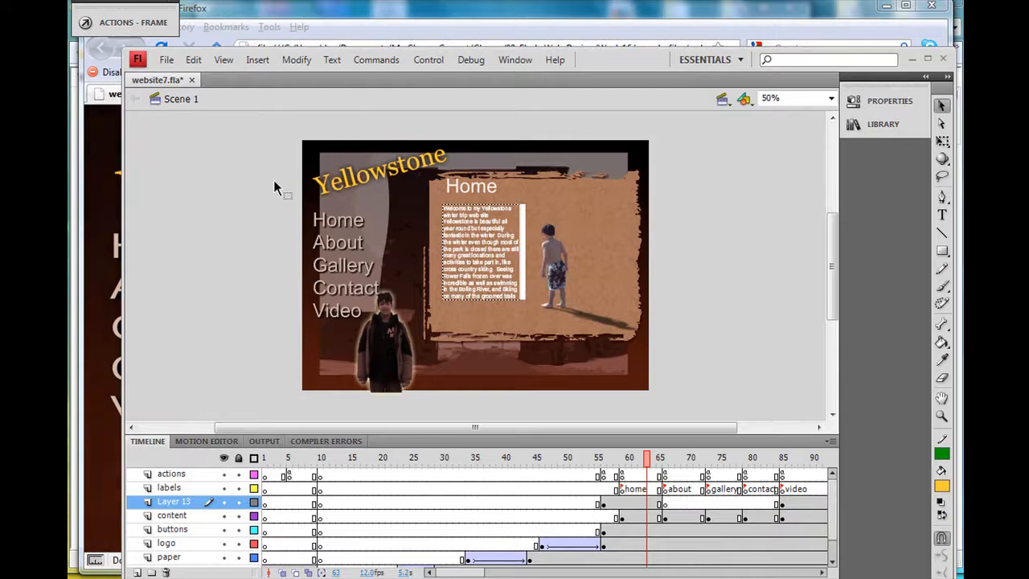
# Set HTML publish dimensions to 100% by 100% with No border scaling, then publish.
pyautogui.click(166, 59)
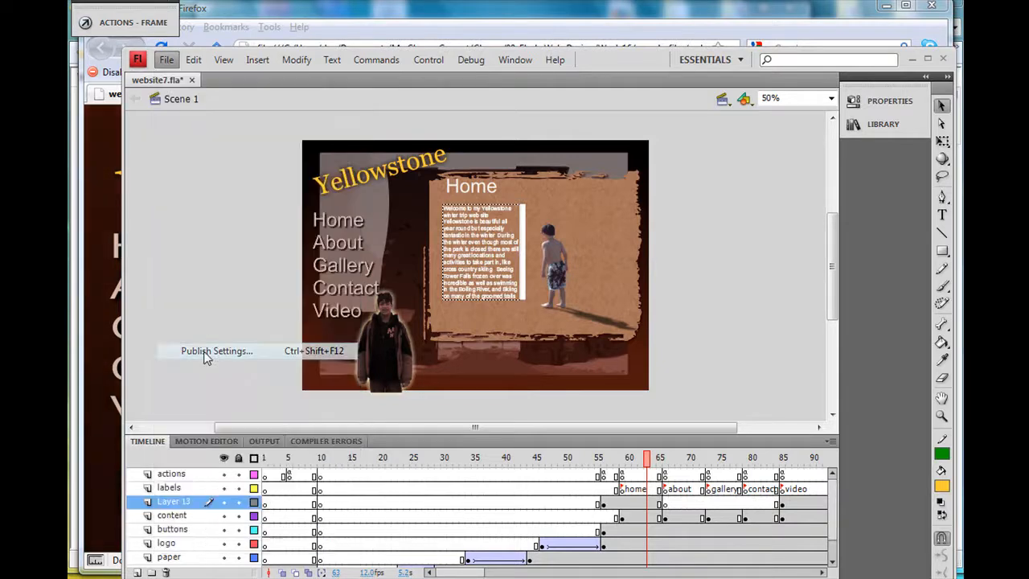
pyautogui.click(216, 350)
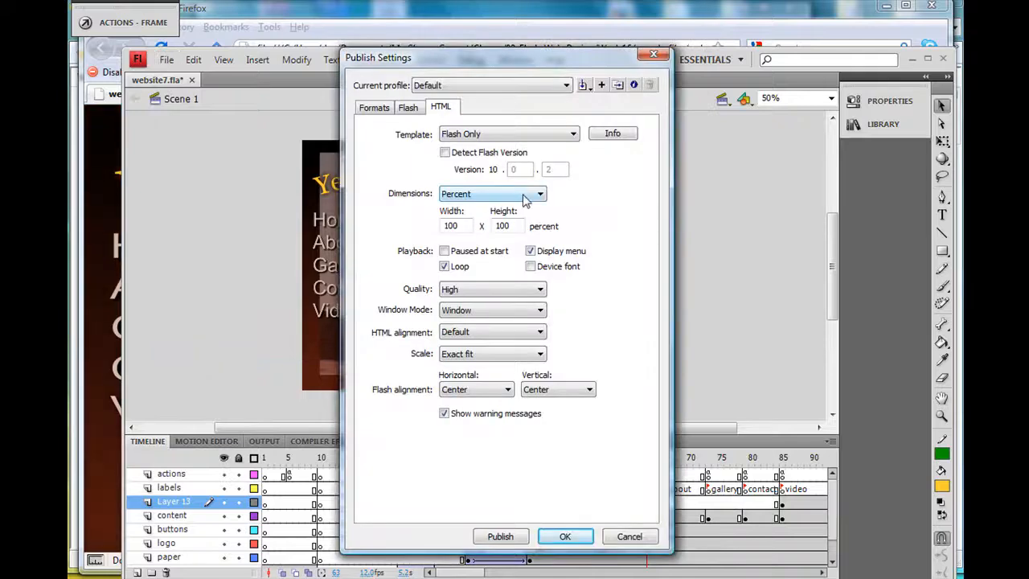
pyautogui.click(540, 194)
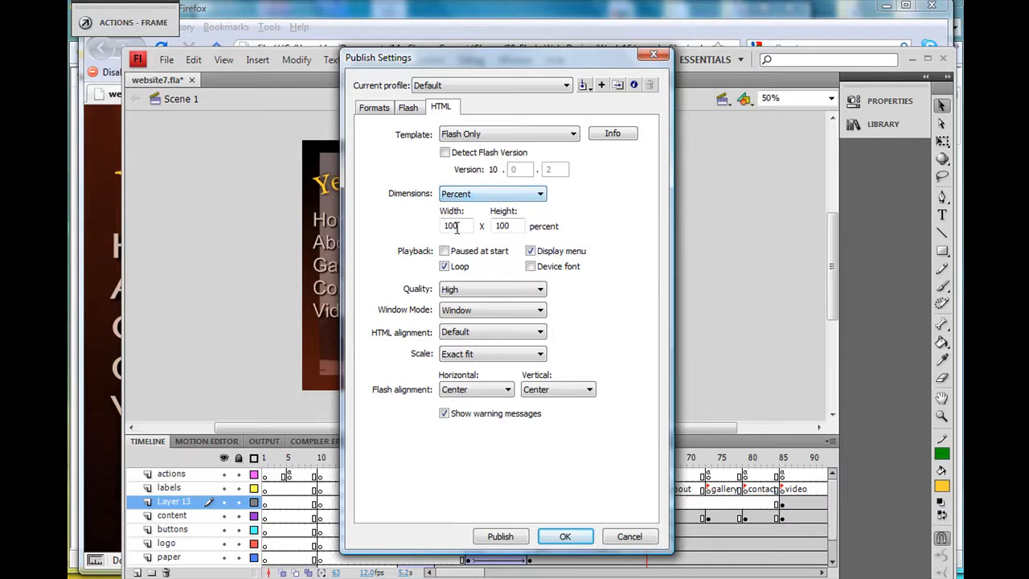
pyautogui.moveTo(523, 237)
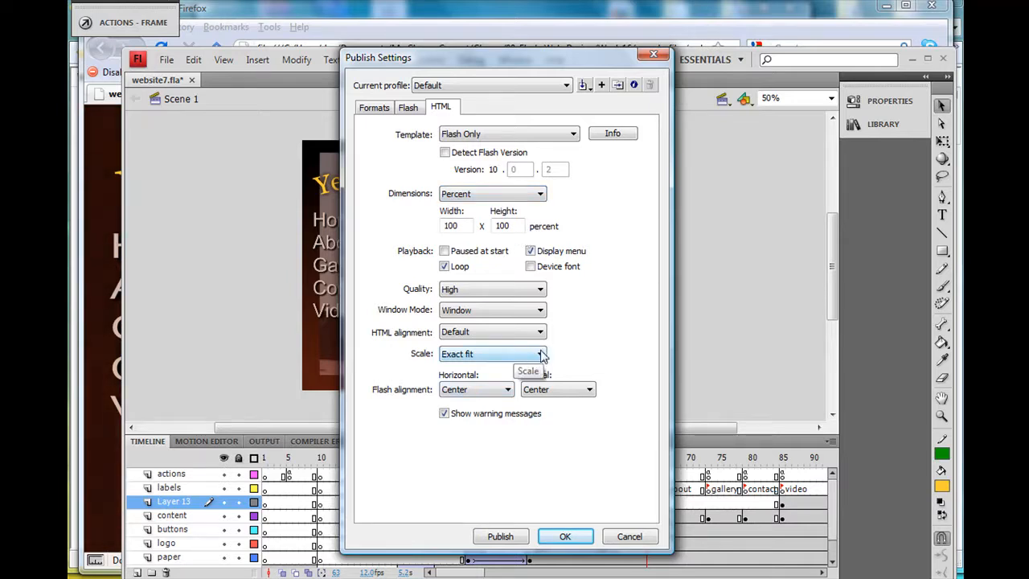
pyautogui.click(541, 354)
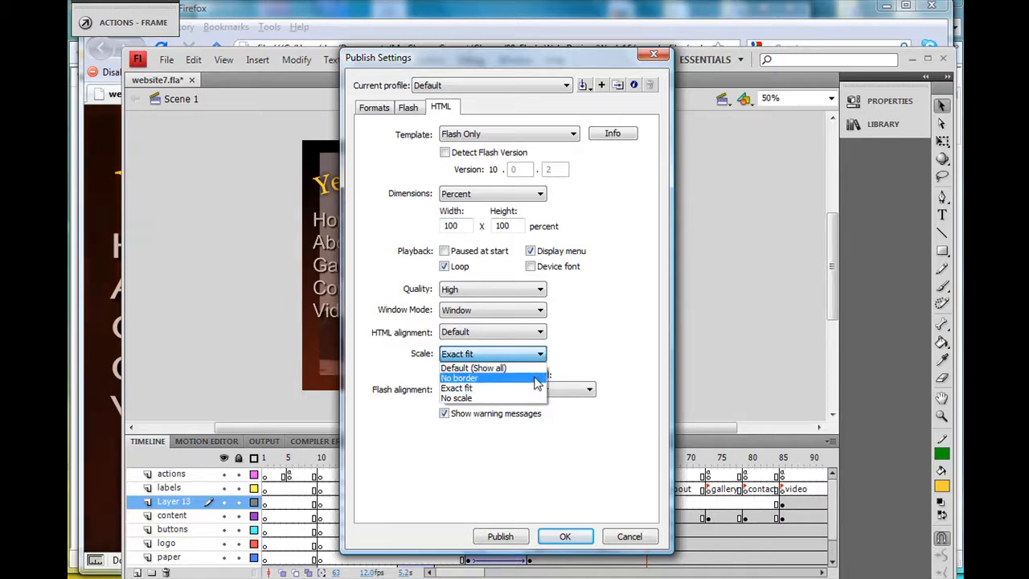
pyautogui.click(459, 378)
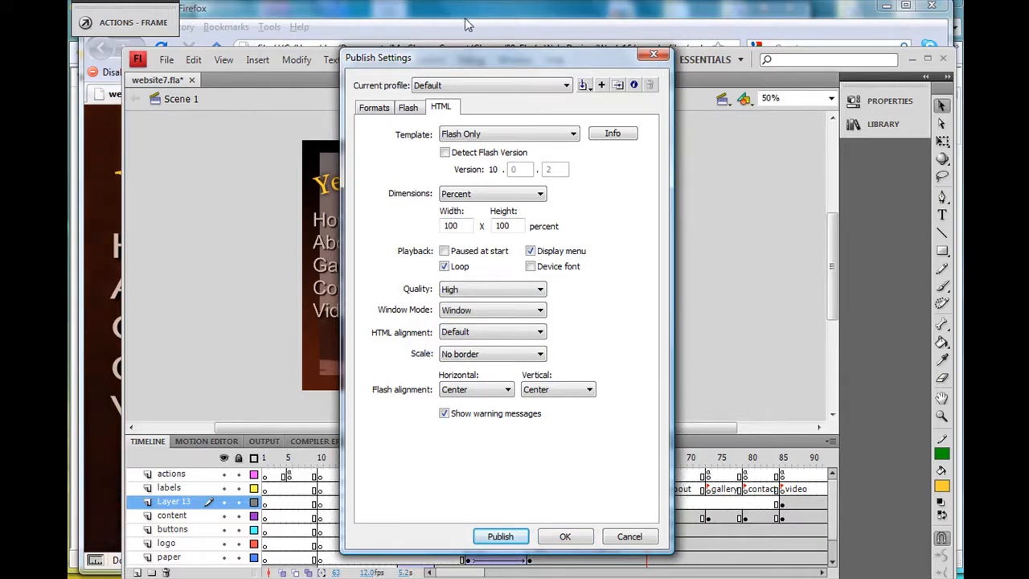
pyautogui.click(500, 536)
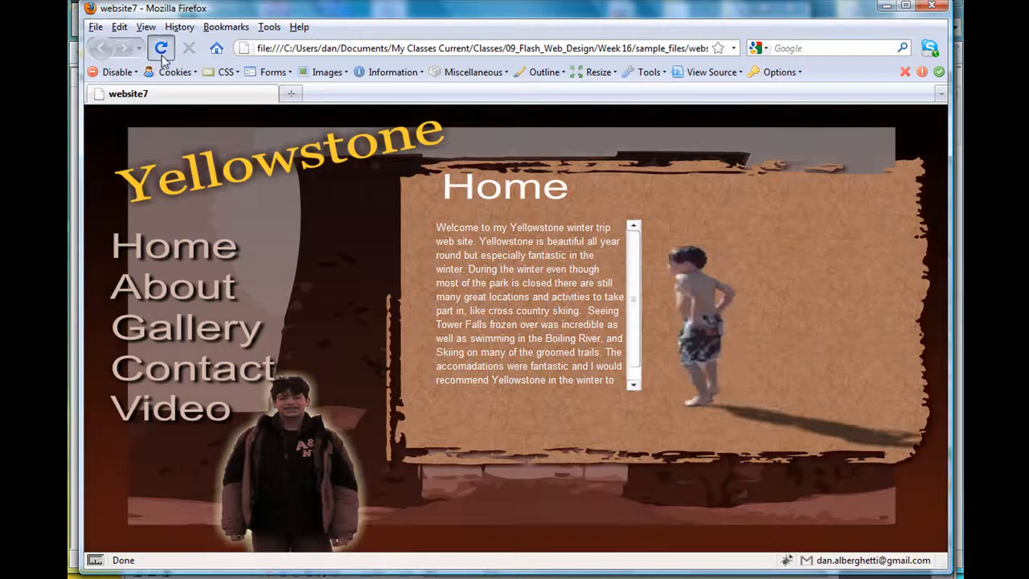
# Reload Firefox to view the no-border site, now cropped at the top.
pyautogui.click(160, 48)
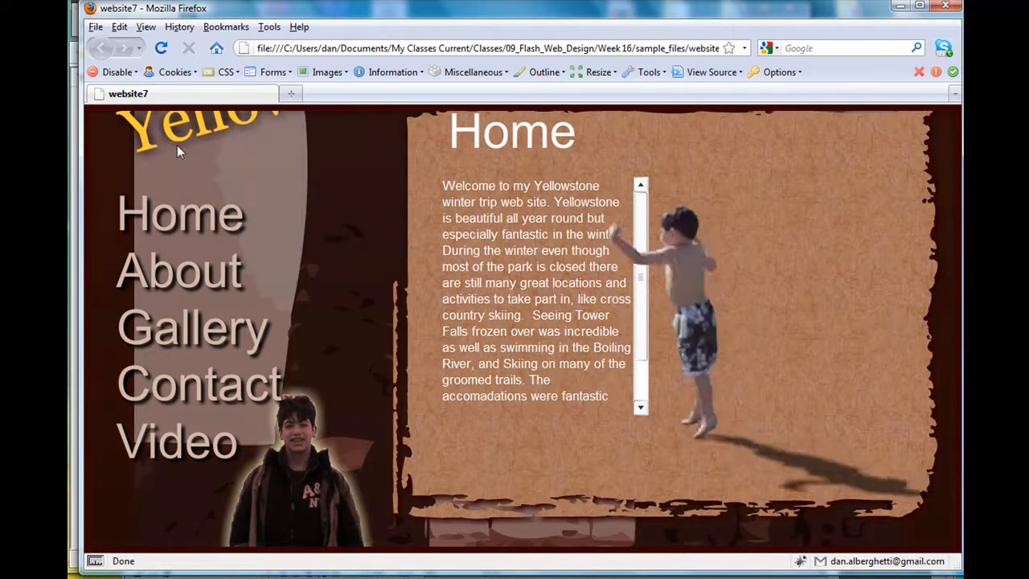
pyautogui.moveTo(326, 131)
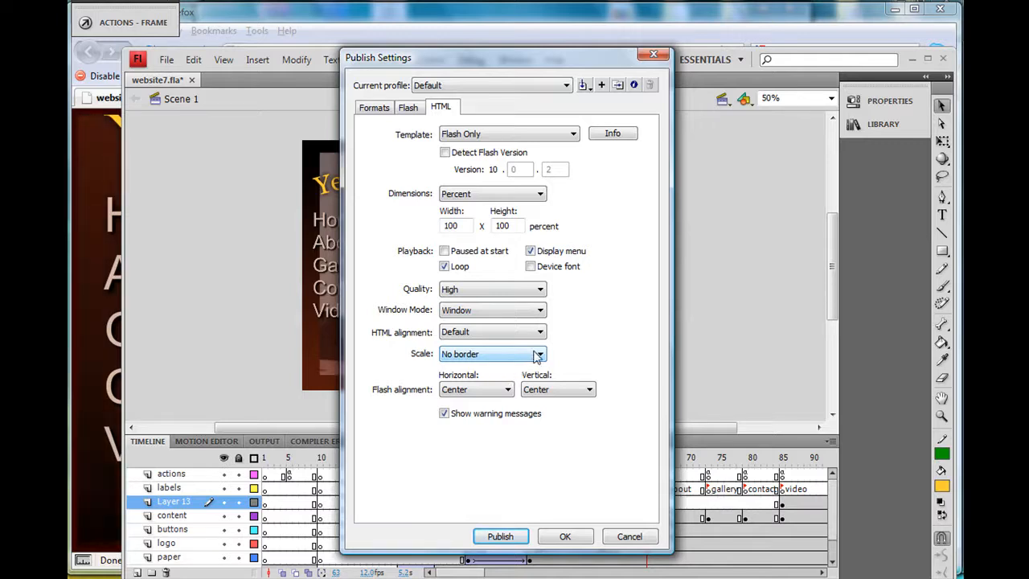
# Switch the HTML publish Scale to Exact fit and republish the movie.
pyautogui.click(537, 354)
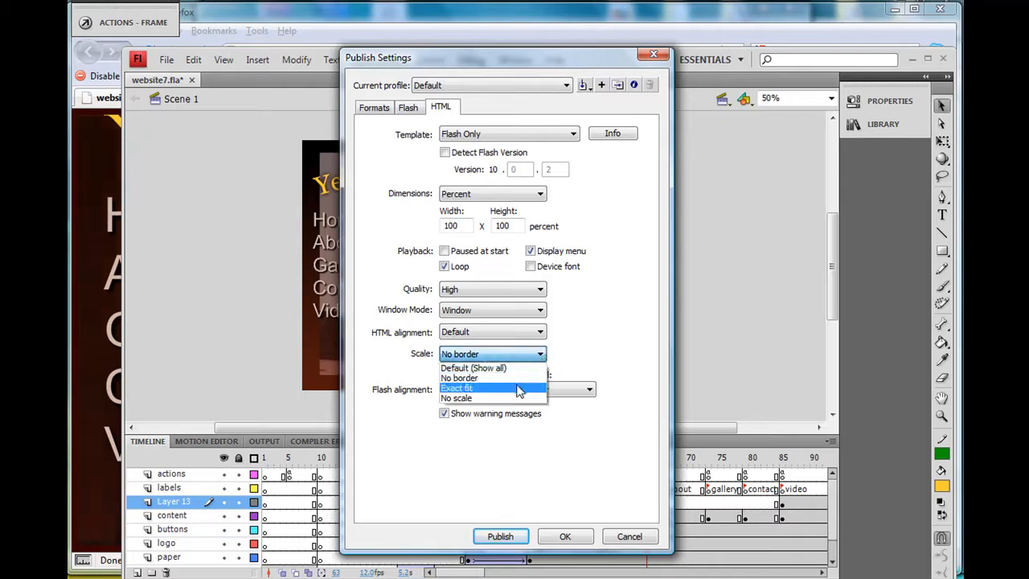
pyautogui.moveTo(496, 394)
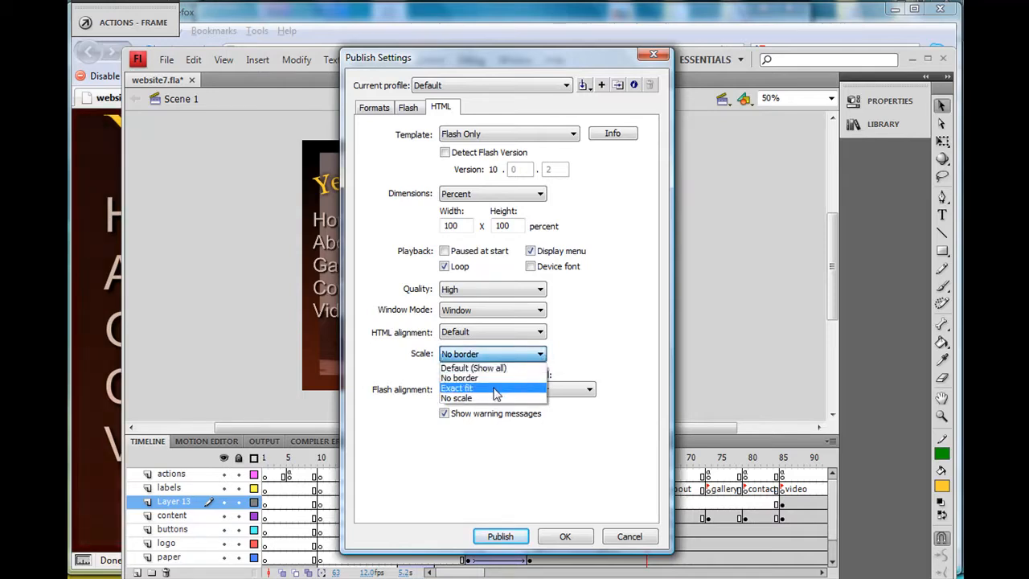
pyautogui.click(457, 388)
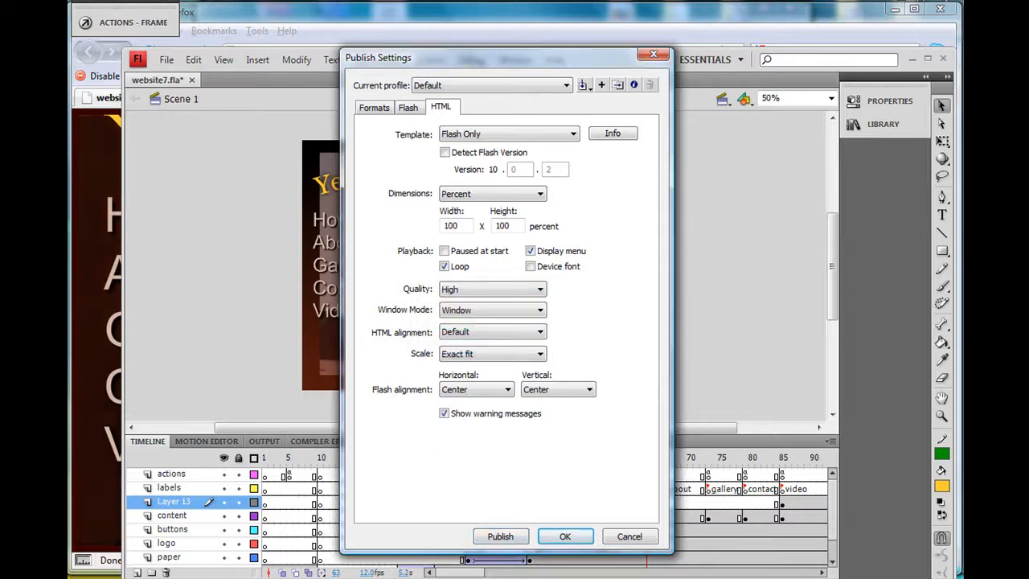
pyautogui.click(501, 536)
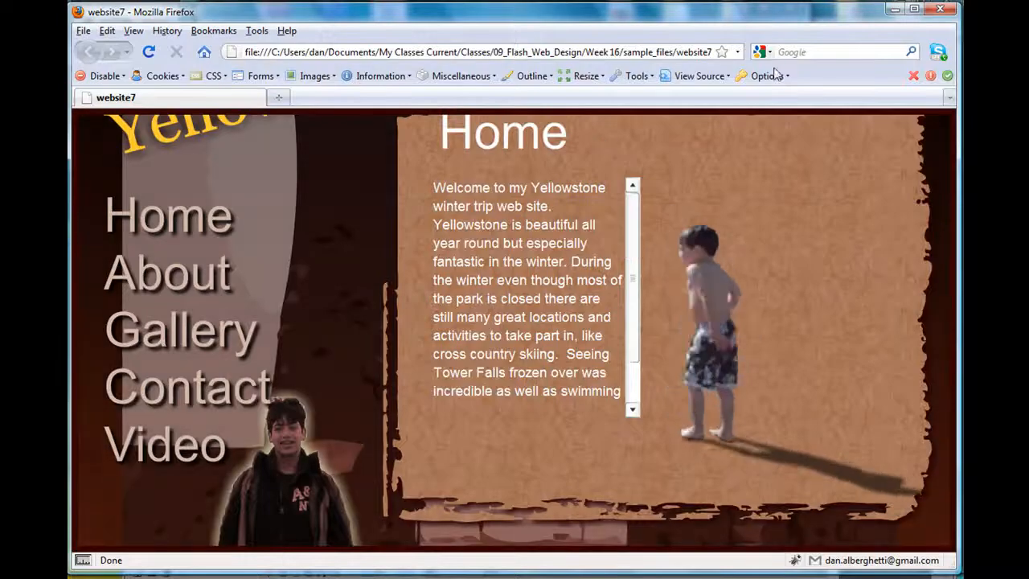
# Reload Firefox to play the exact-fit Yellowstone intro from the arch image.
pyautogui.click(148, 51)
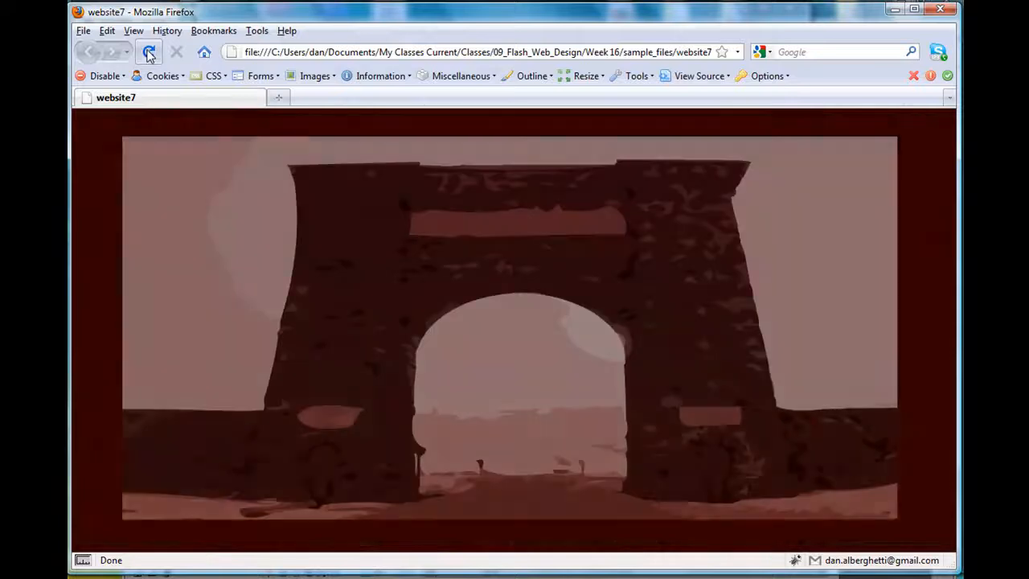
pyautogui.click(148, 52)
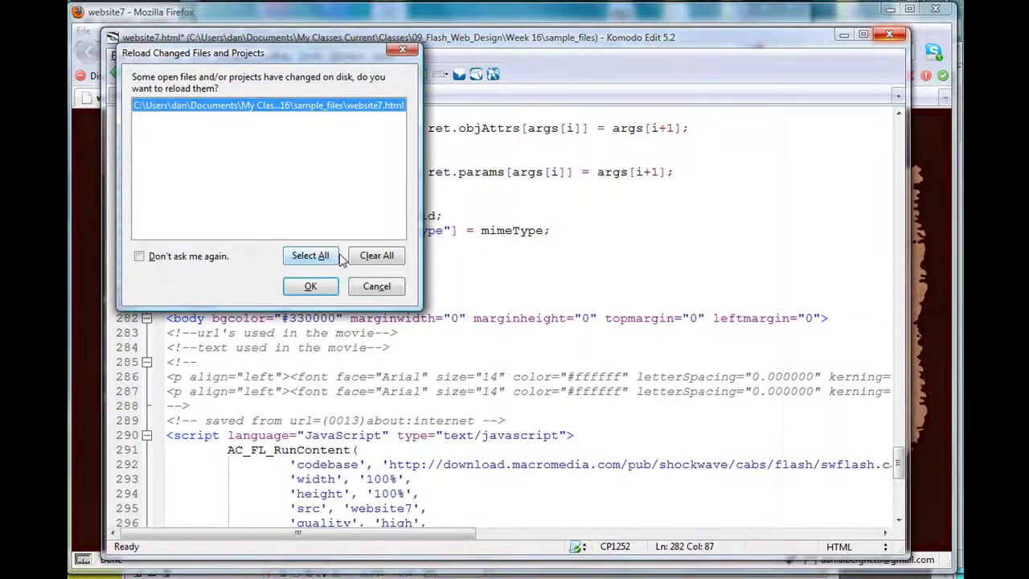
pyautogui.moveTo(448, 263)
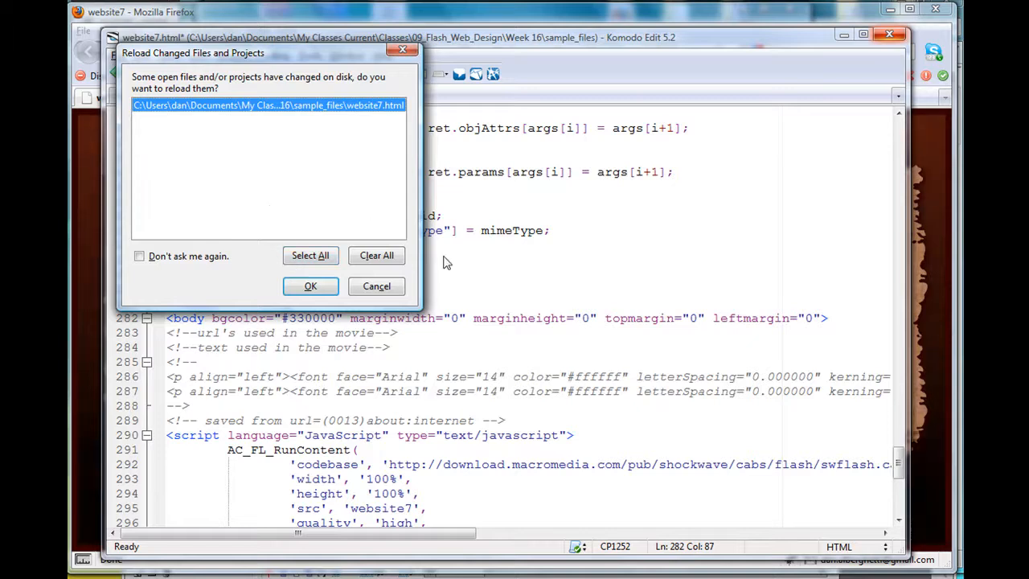
pyautogui.moveTo(566, 338)
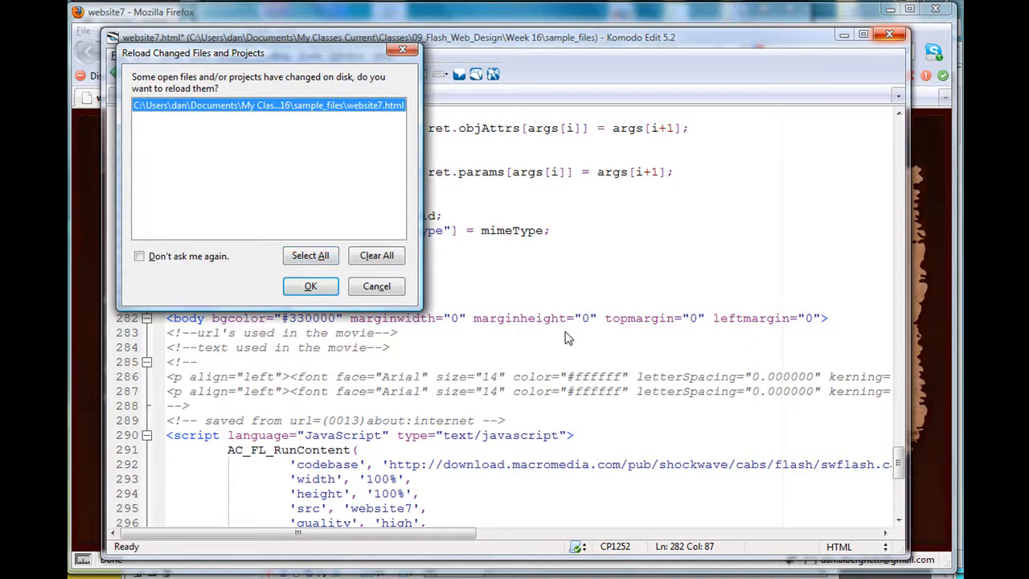
pyautogui.moveTo(196, 164)
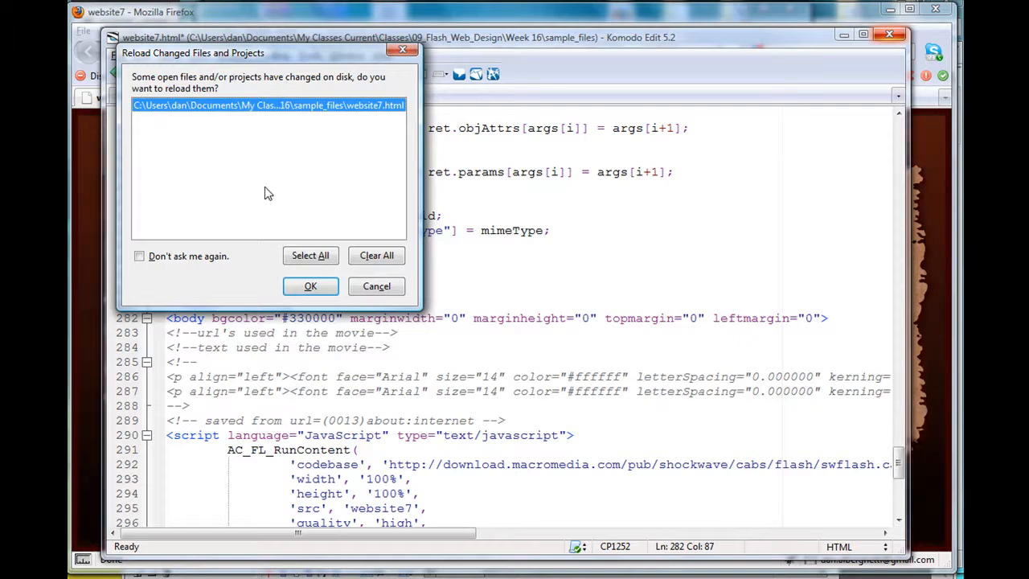
pyautogui.moveTo(377, 286)
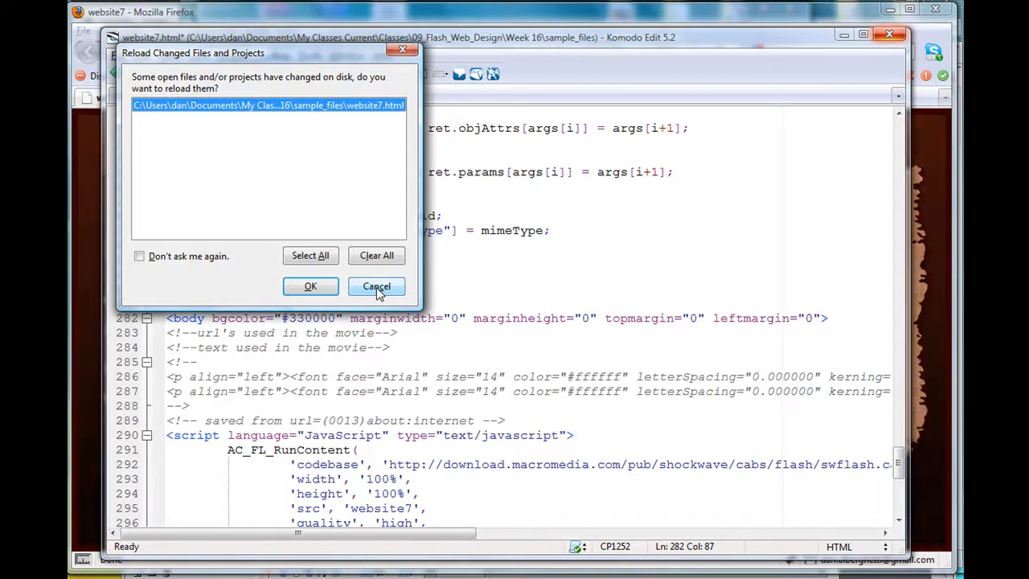
# Cancel reloading website7.html, save the edited page via File > Save, and reload Firefox.
pyautogui.click(376, 286)
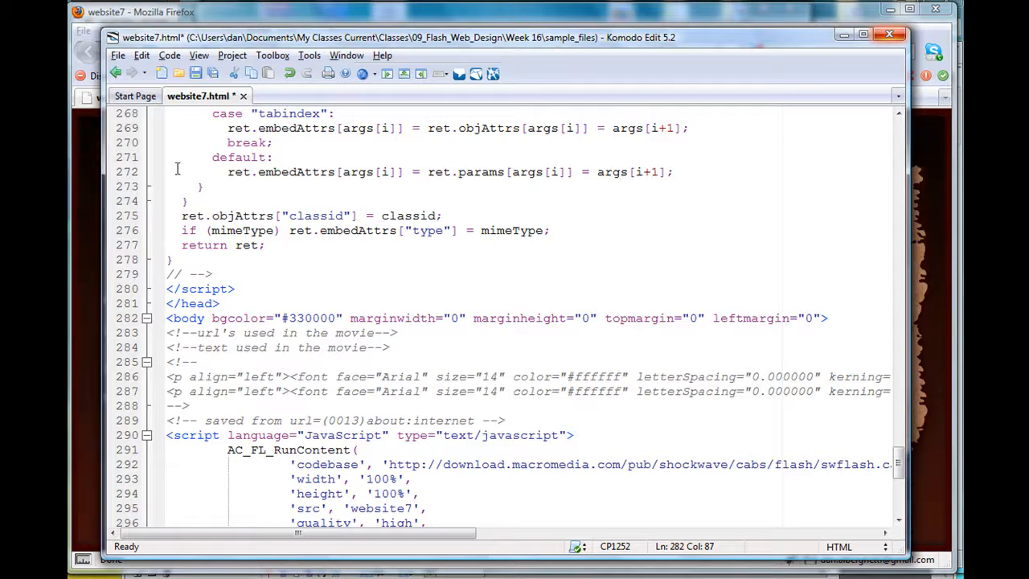
pyautogui.click(118, 54)
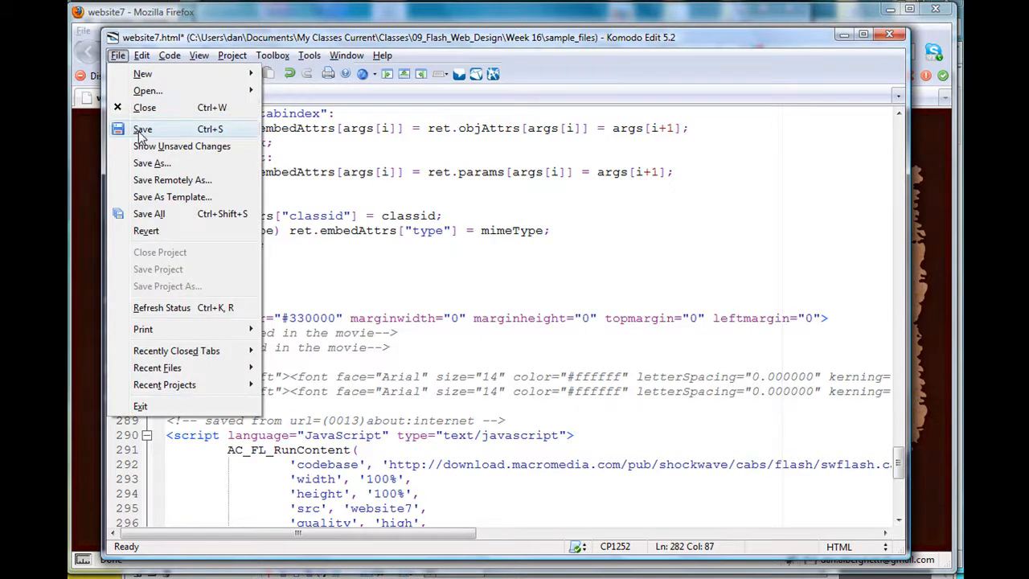
pyautogui.click(142, 129)
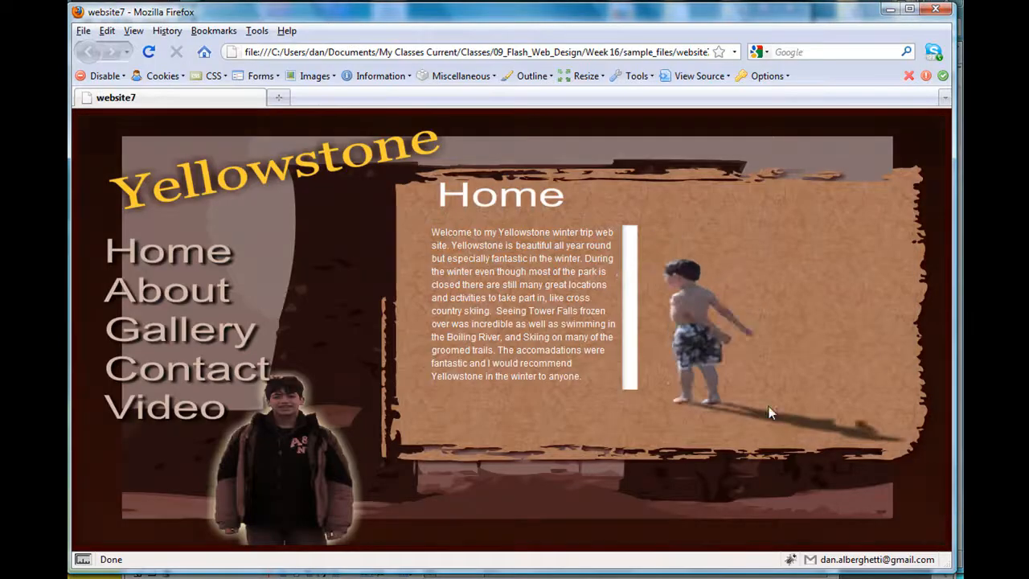
pyautogui.click(149, 52)
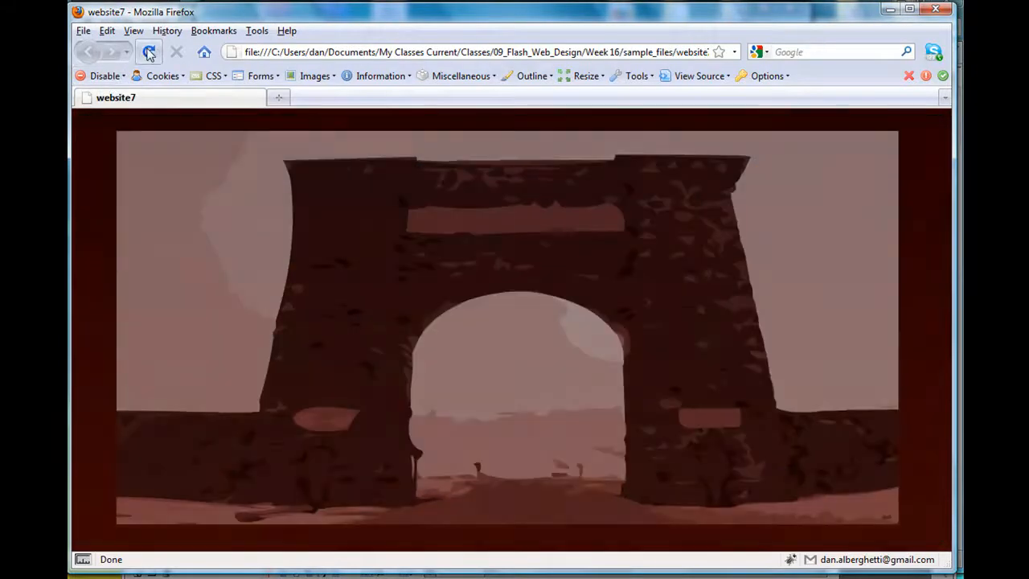